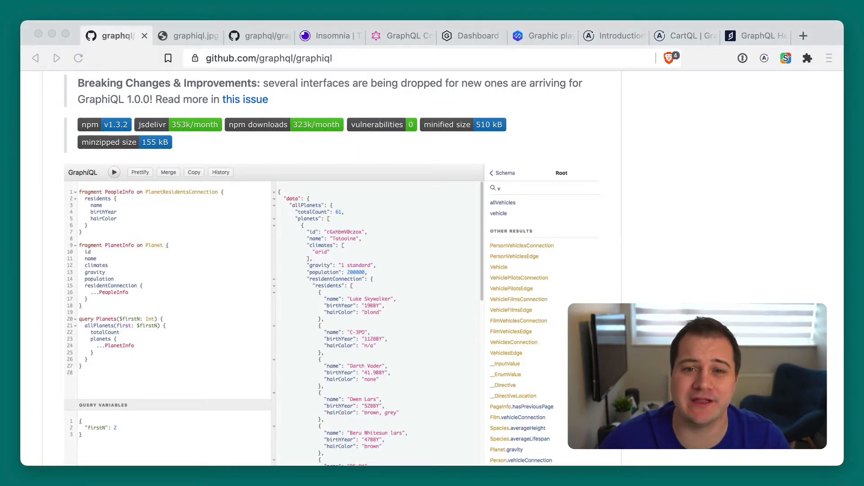
Switch to the graphql/graphql-playground GitHub tab to view its README.
{"action": "scroll", "scroll_direction": "down", "scroll_amount": 3}
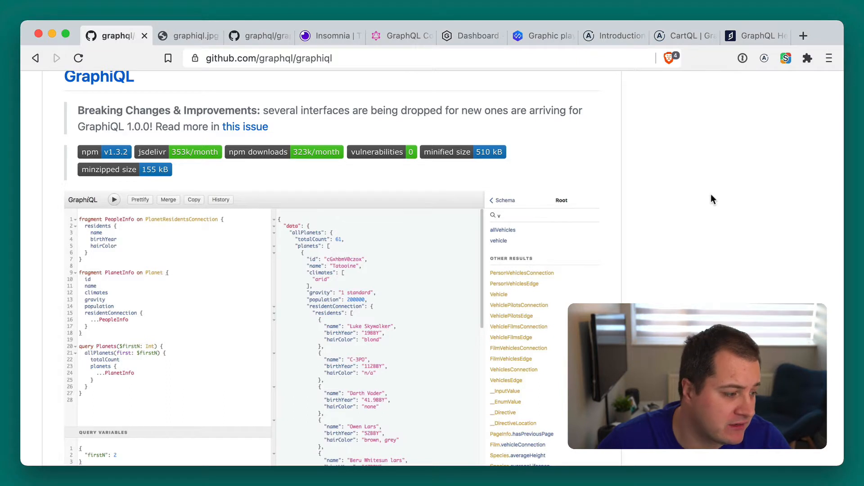
{"action": "left_click", "coordinate": [259, 35]}
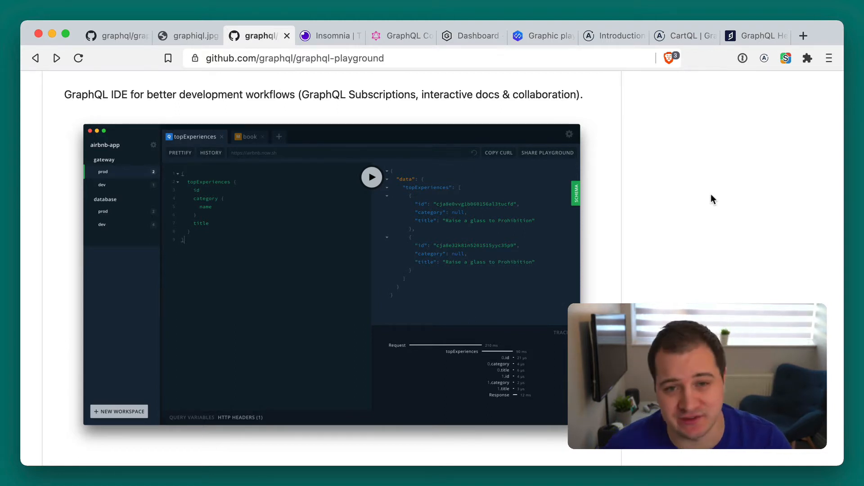
Show the Insomnia homepage and browse its Designer and Core product sections, returning to the top.
{"action": "left_click", "coordinate": [327, 35]}
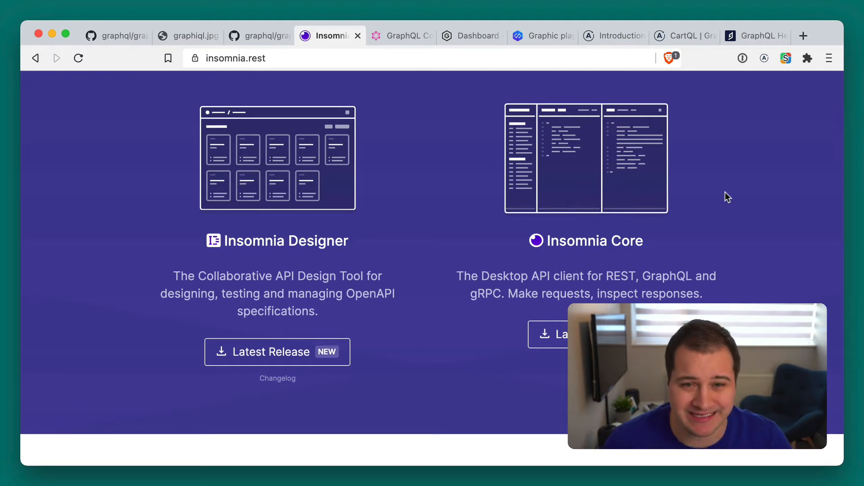
{"action": "scroll", "scroll_direction": "down", "scroll_amount": 3}
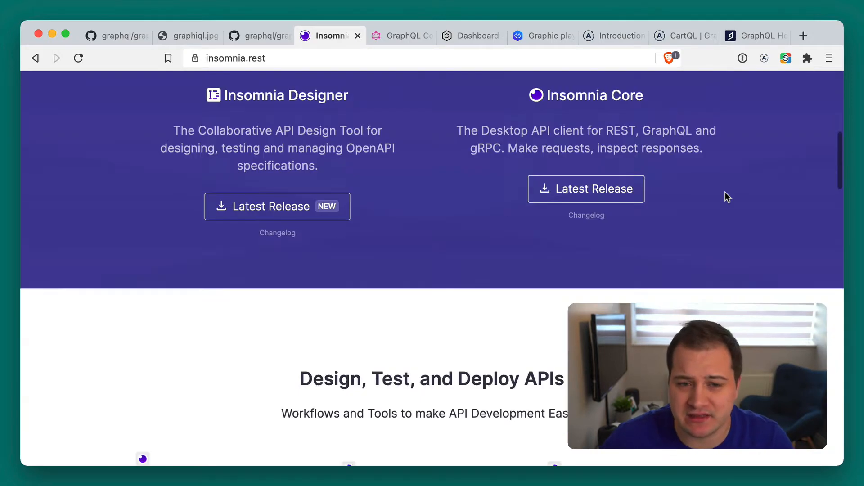
{"action": "scroll", "scroll_direction": "down", "scroll_amount": 3}
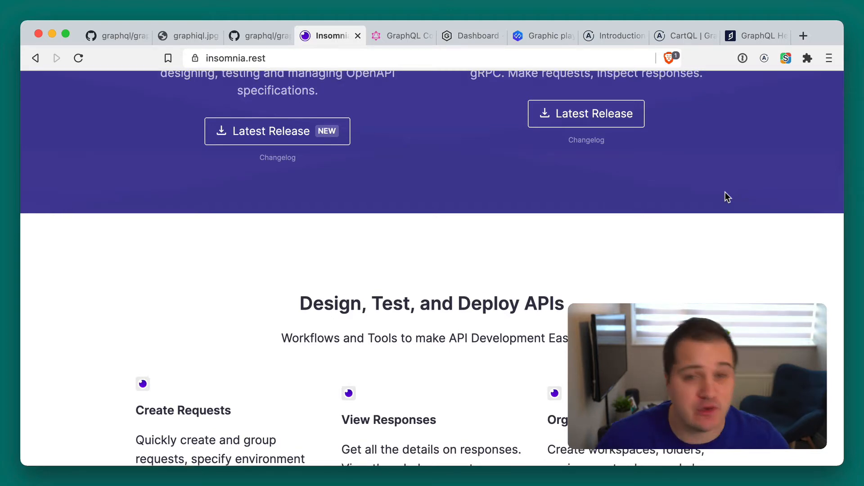
{"action": "scroll", "scroll_direction": "up", "scroll_amount": 3}
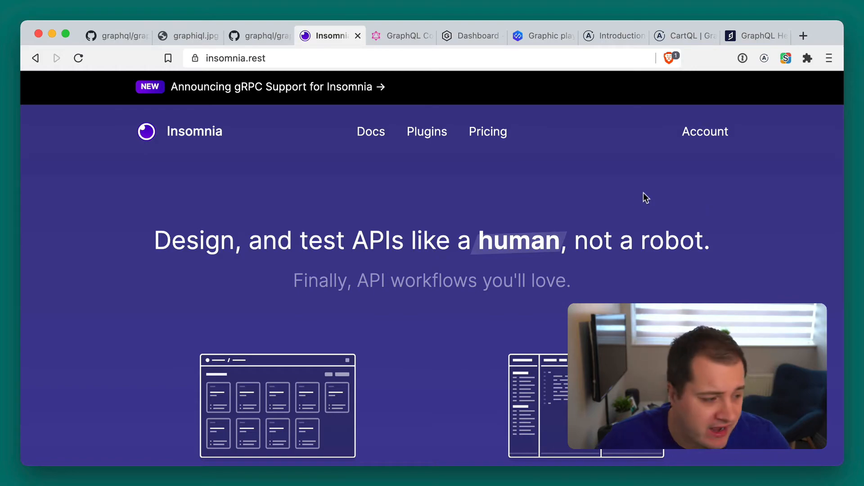
Show the GraphQL Code Generator homepage and reveal its Choose Live Example list.
{"action": "left_click", "coordinate": [400, 35]}
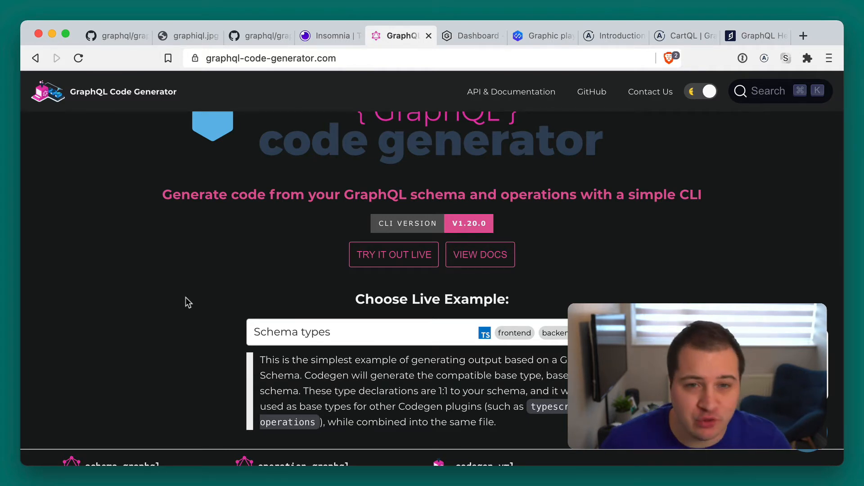
{"action": "scroll", "scroll_direction": "down", "scroll_amount": 3}
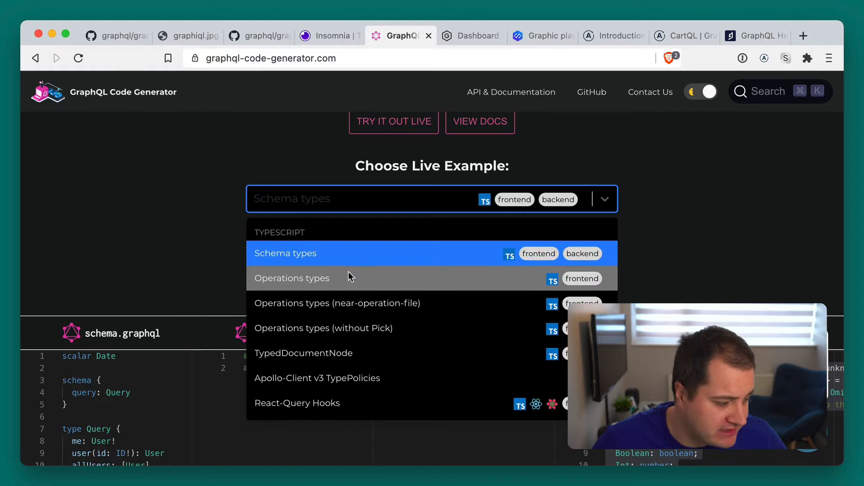
Select the Operations types live example, then browse the remaining example options without changing it.
{"action": "left_click", "coordinate": [291, 278]}
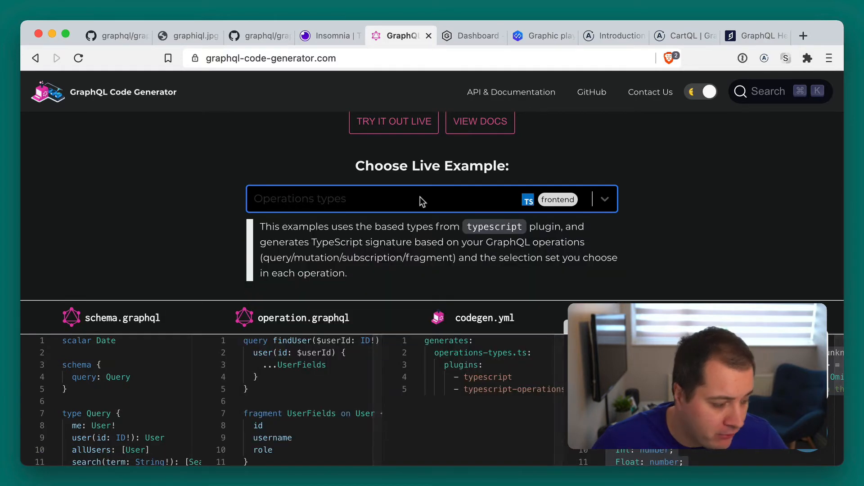
{"action": "left_click", "coordinate": [432, 199]}
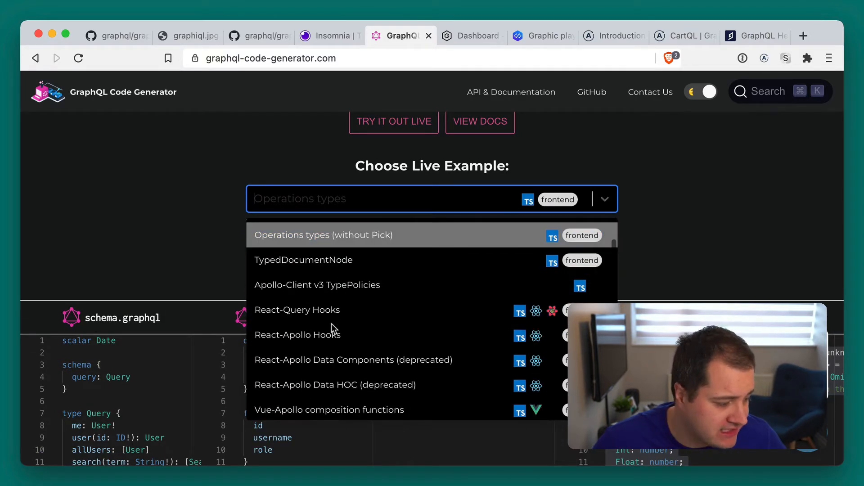
{"action": "scroll", "scroll_direction": "down", "scroll_amount": 3}
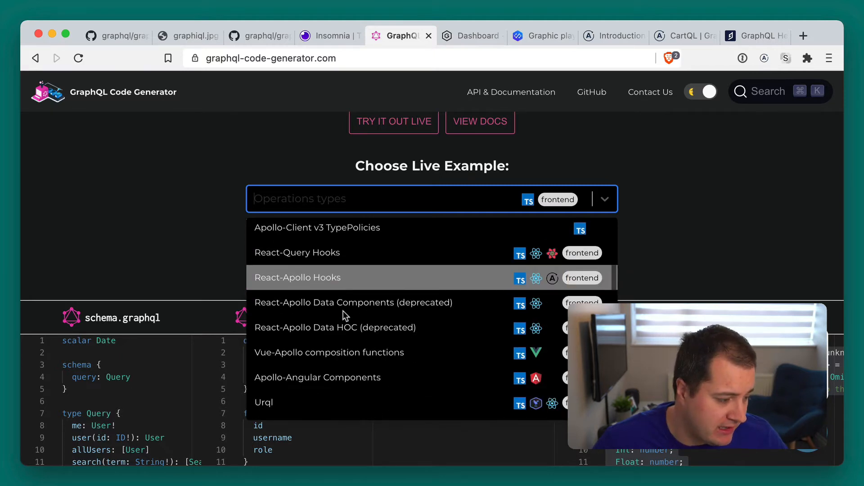
{"action": "mouse_move", "coordinate": [377, 338]}
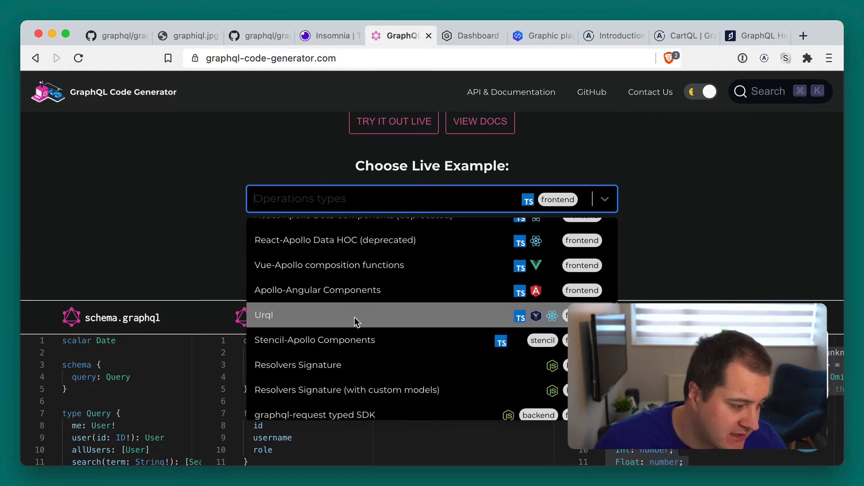
{"action": "scroll", "scroll_direction": "down", "scroll_amount": 3}
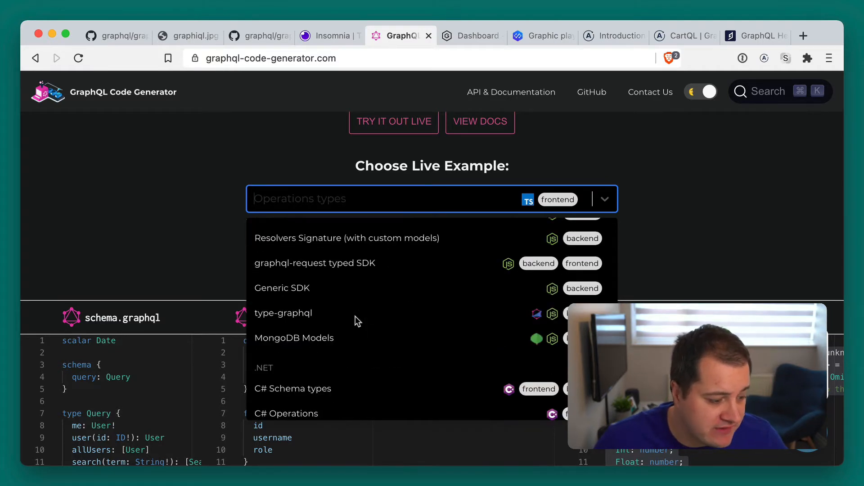
{"action": "mouse_move", "coordinate": [356, 313]}
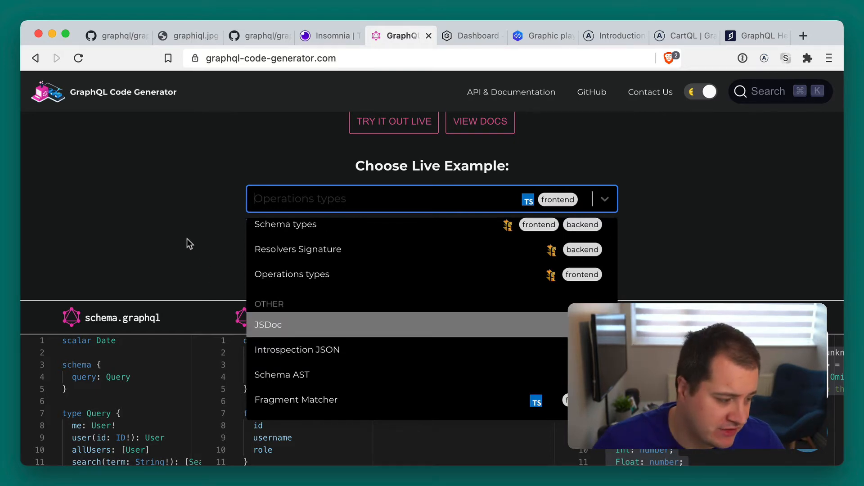
{"action": "left_click", "coordinate": [292, 274]}
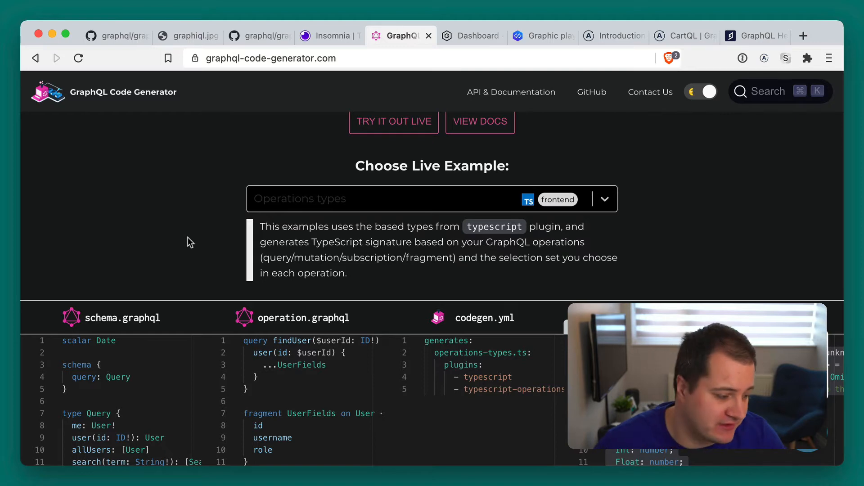
{"action": "scroll", "scroll_direction": "down", "scroll_amount": 3}
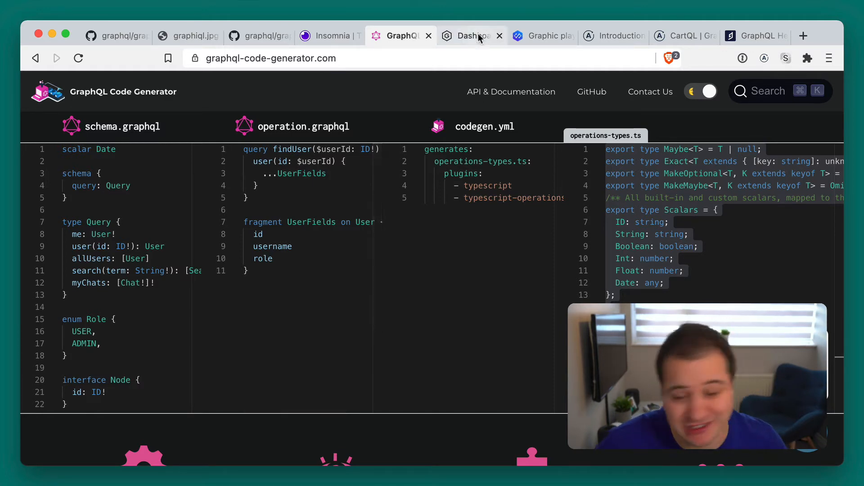
Show the OneGraph homepage and browse down through its feature sections.
{"action": "left_click", "coordinate": [471, 35]}
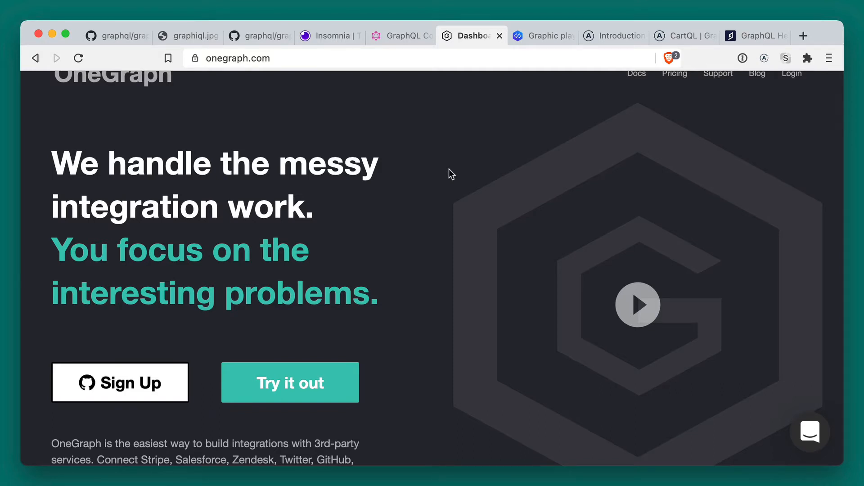
{"action": "scroll", "scroll_direction": "down", "scroll_amount": 3}
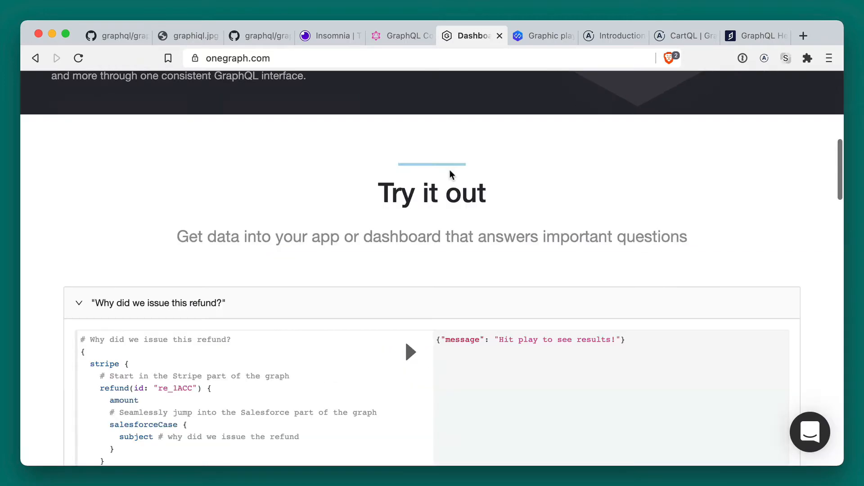
{"action": "scroll", "scroll_direction": "down", "scroll_amount": 3}
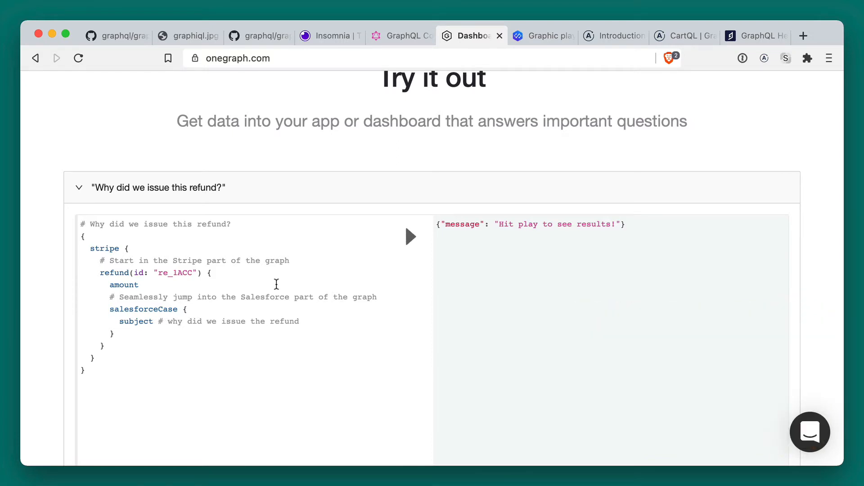
{"action": "scroll", "scroll_direction": "down", "scroll_amount": 3}
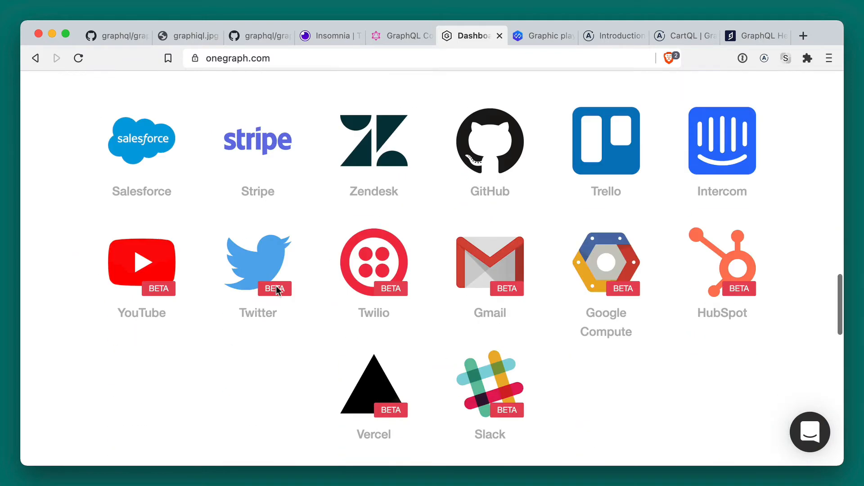
{"action": "scroll", "scroll_direction": "down", "scroll_amount": 3}
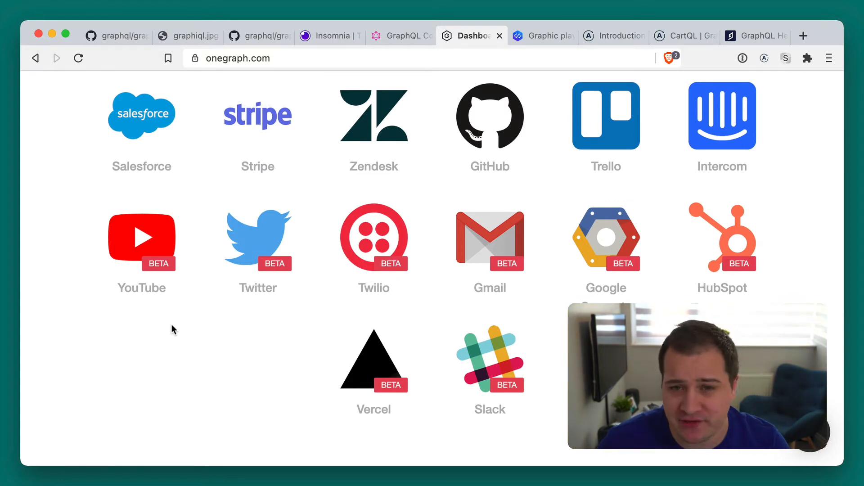
Reach the pricing plans listing Open Source, Individual, Team and Enterprise tiers.
{"action": "scroll", "scroll_direction": "down", "scroll_amount": 3}
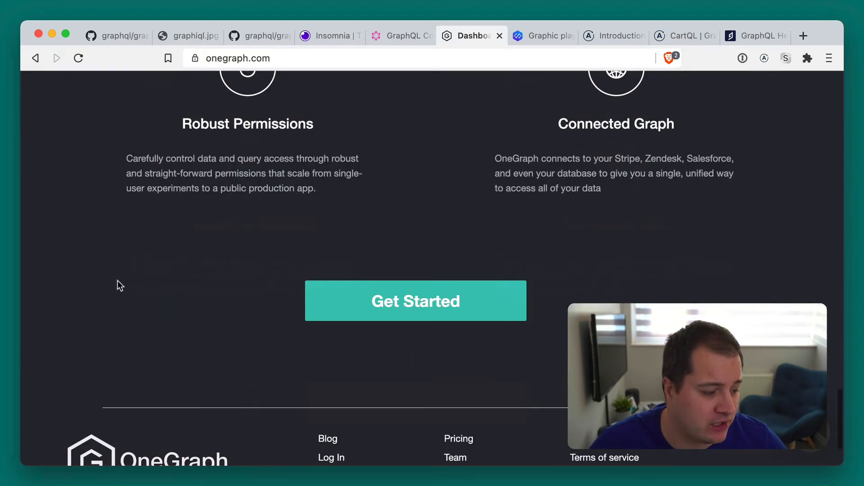
{"action": "mouse_move", "coordinate": [108, 284]}
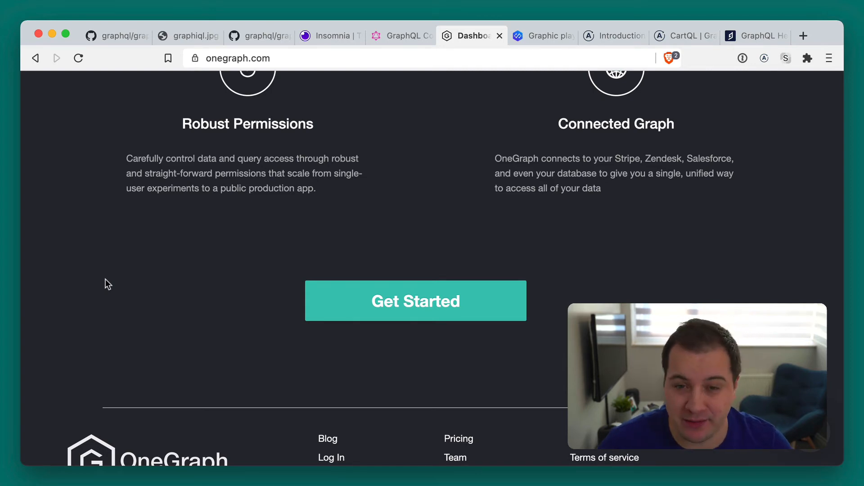
{"action": "scroll", "scroll_direction": "down", "scroll_amount": 3}
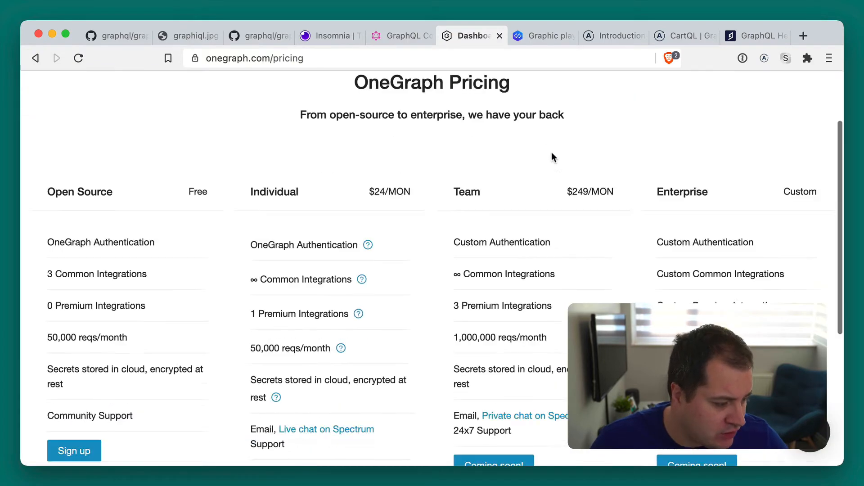
{"action": "scroll", "scroll_direction": "down", "scroll_amount": 3}
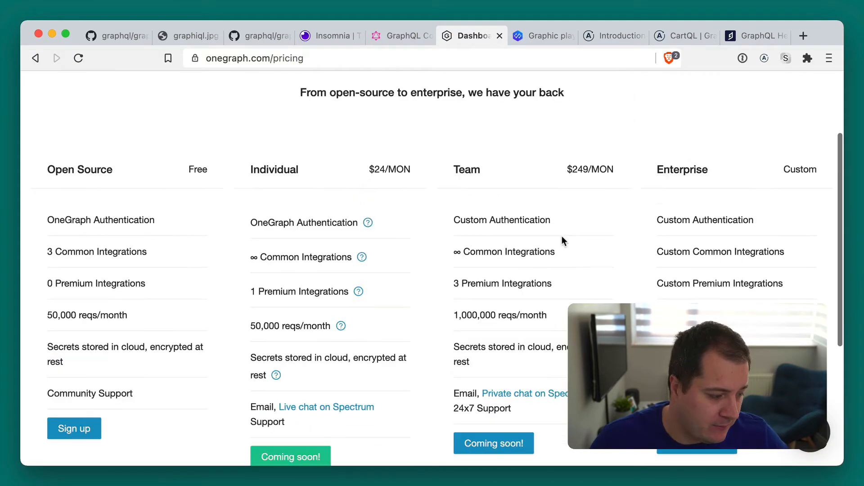
{"action": "scroll", "scroll_direction": "up", "scroll_amount": 3}
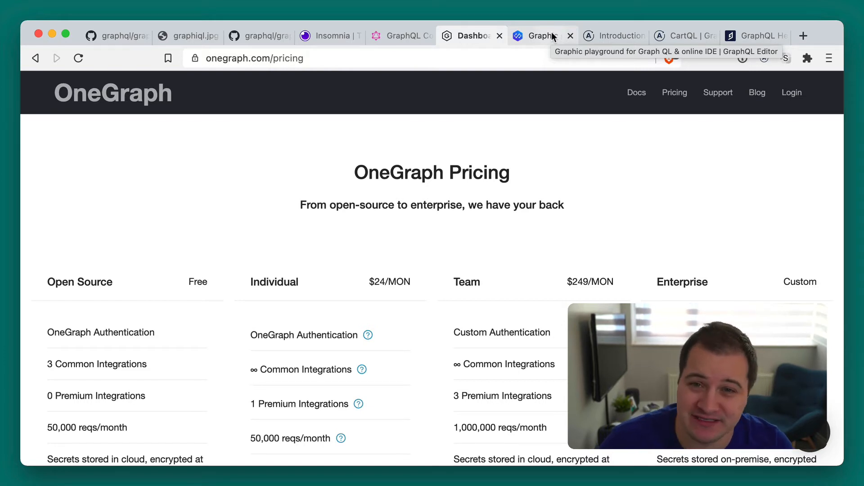
Show the graphqleditor.com homepage and let its schema-editing demo video play.
{"action": "left_click", "coordinate": [537, 35]}
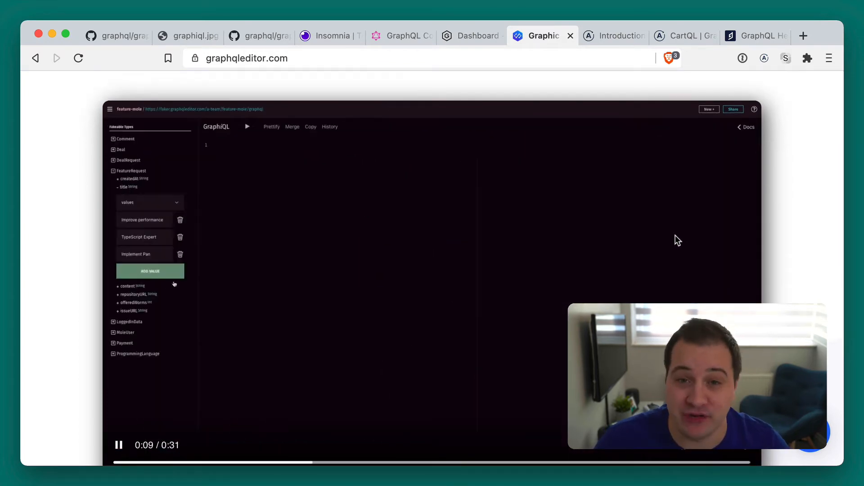
{"action": "type", "text": "Fix"}
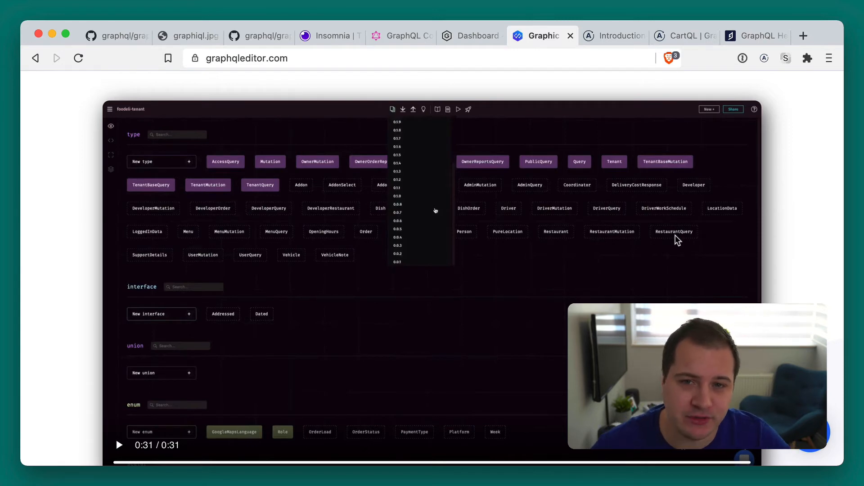
{"action": "scroll", "scroll_direction": "down", "scroll_amount": 3}
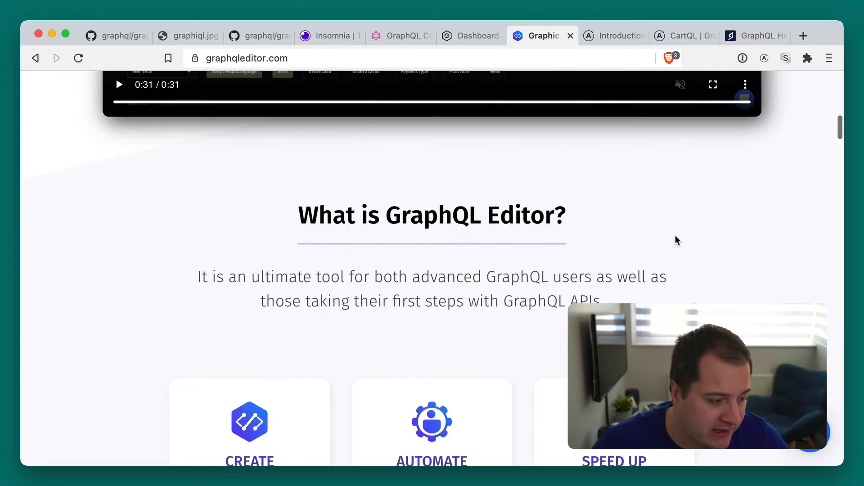
{"action": "scroll", "scroll_direction": "down", "scroll_amount": 3}
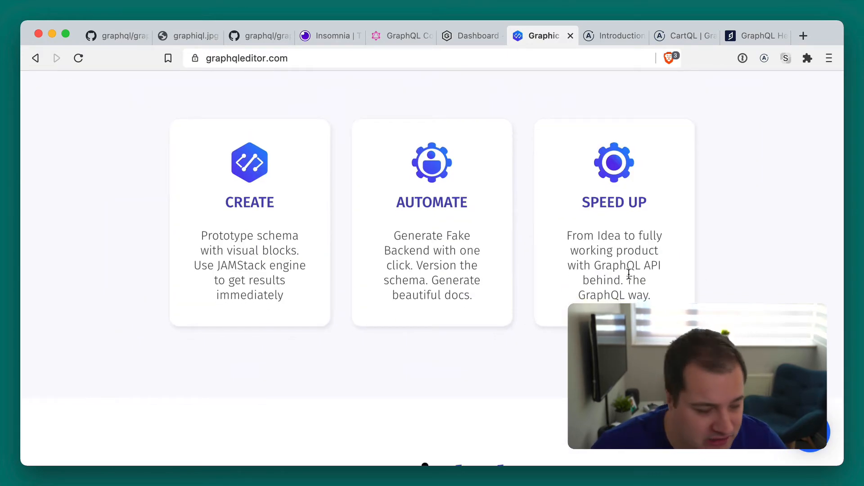
{"action": "scroll", "scroll_direction": "down", "scroll_amount": 3}
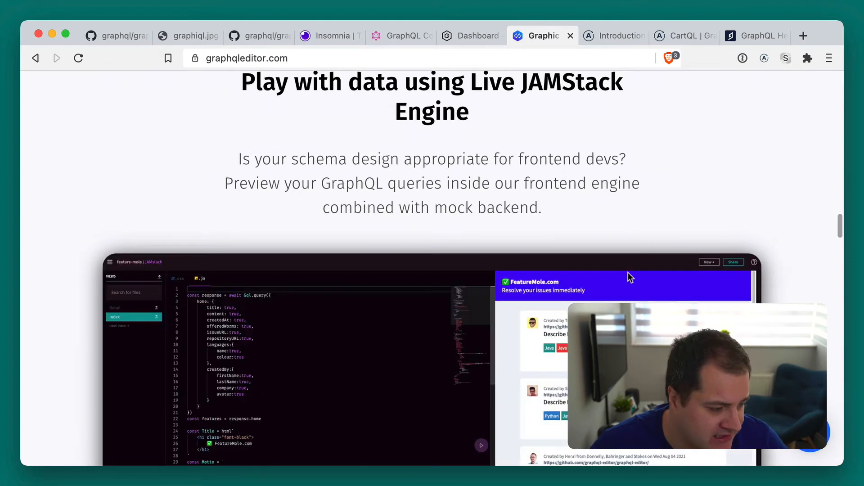
{"action": "scroll", "scroll_direction": "down", "scroll_amount": 3}
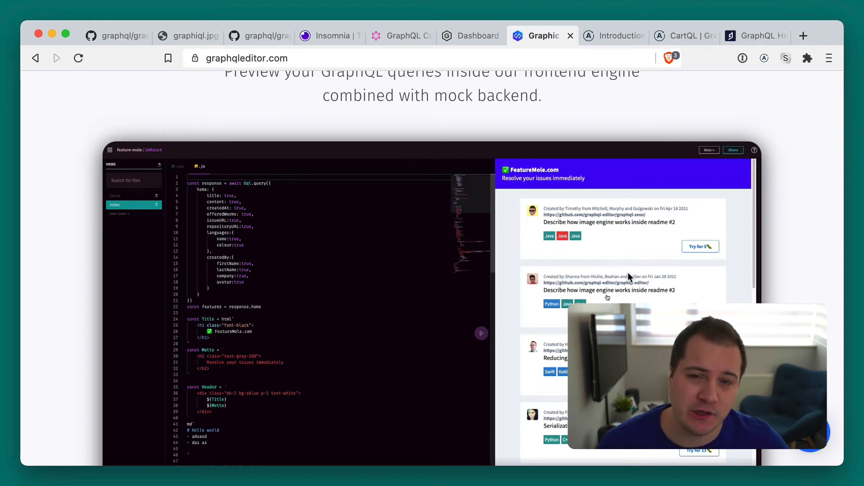
{"action": "scroll", "scroll_direction": "down", "scroll_amount": 3}
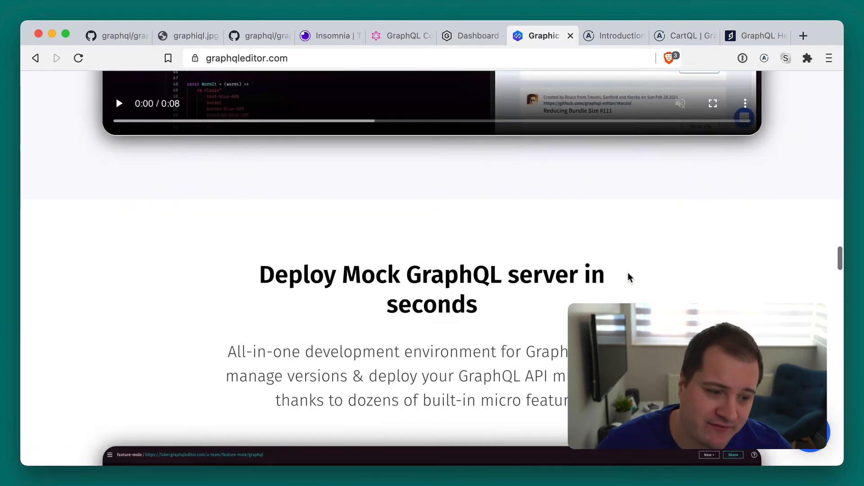
{"action": "scroll", "scroll_direction": "up", "scroll_amount": 3}
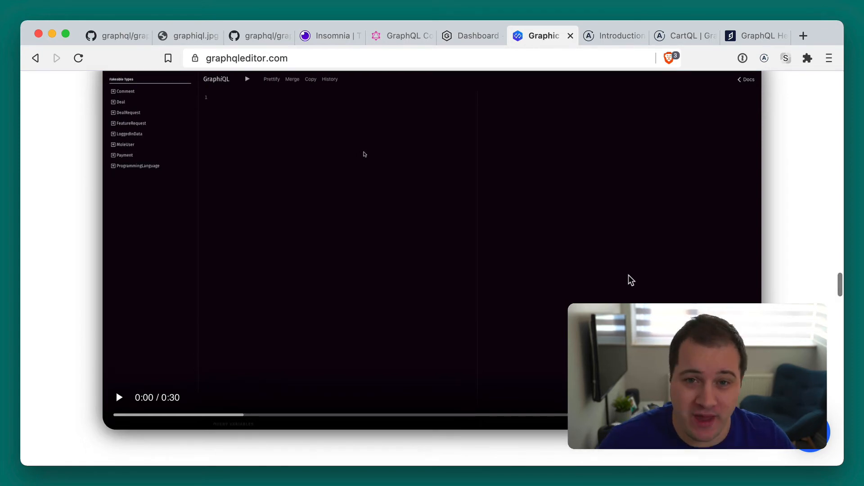
{"action": "scroll", "scroll_direction": "down", "scroll_amount": 3}
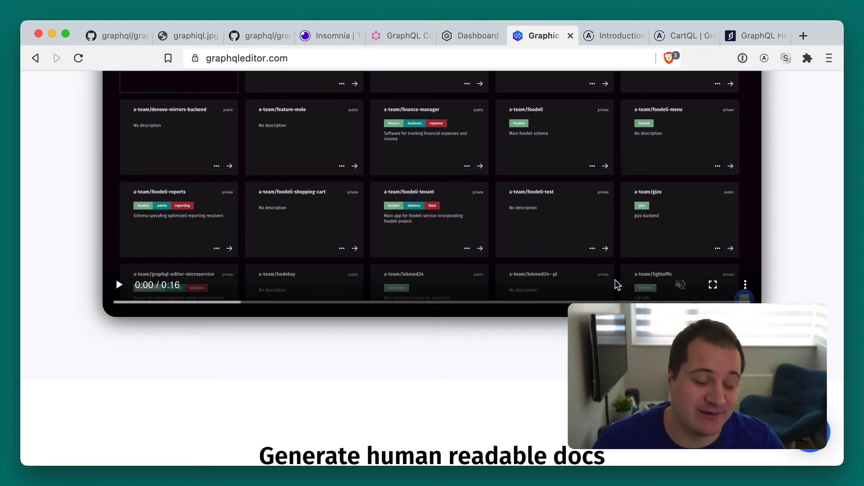
Show Apollo Studio's CartQL graph and its Fields registry of Mutation fields with request counts.
{"action": "left_click", "coordinate": [606, 36]}
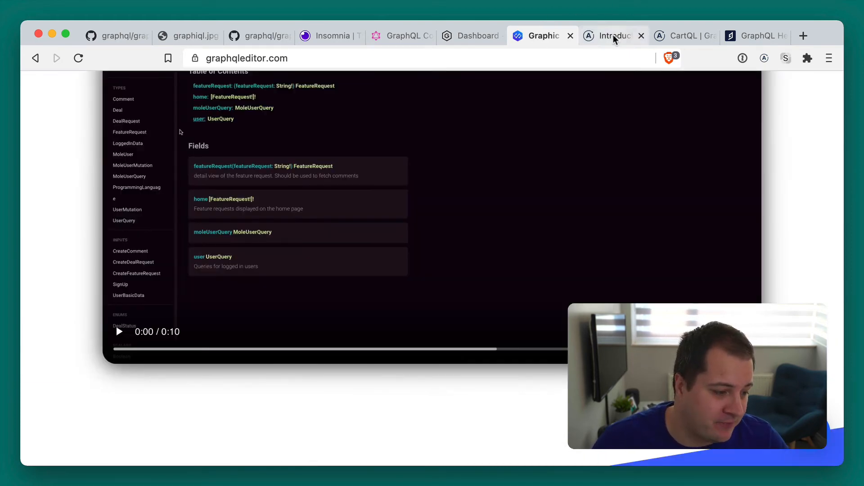
{"action": "left_click", "coordinate": [613, 35]}
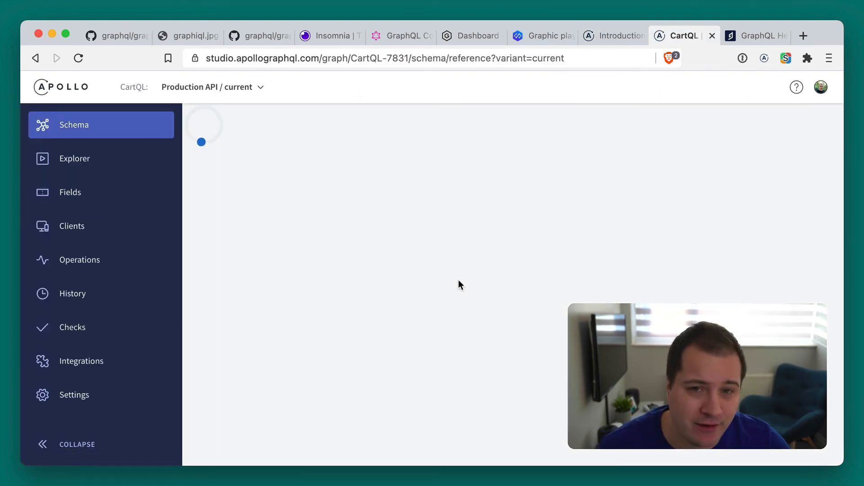
{"action": "left_click", "coordinate": [70, 192]}
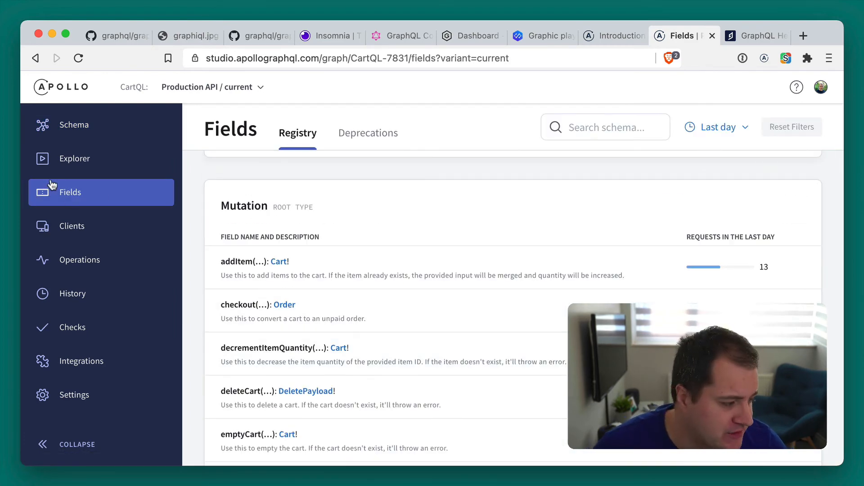
View the Explorer's cart query with its cartId variable, then show the CartQL schema History.
{"action": "left_click", "coordinate": [75, 158]}
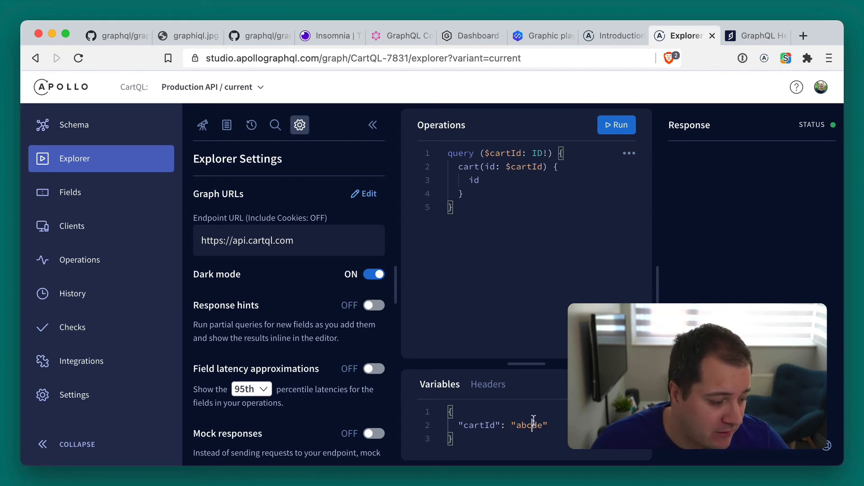
{"action": "double_click", "coordinate": [529, 425]}
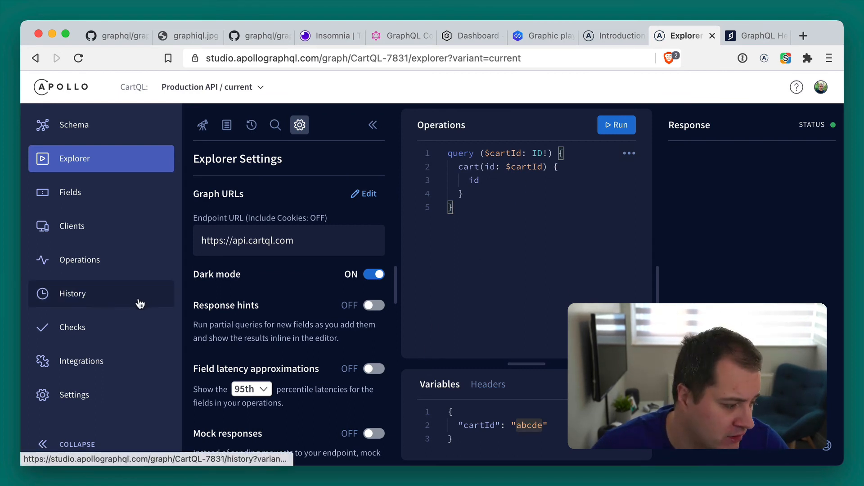
{"action": "left_click", "coordinate": [72, 294]}
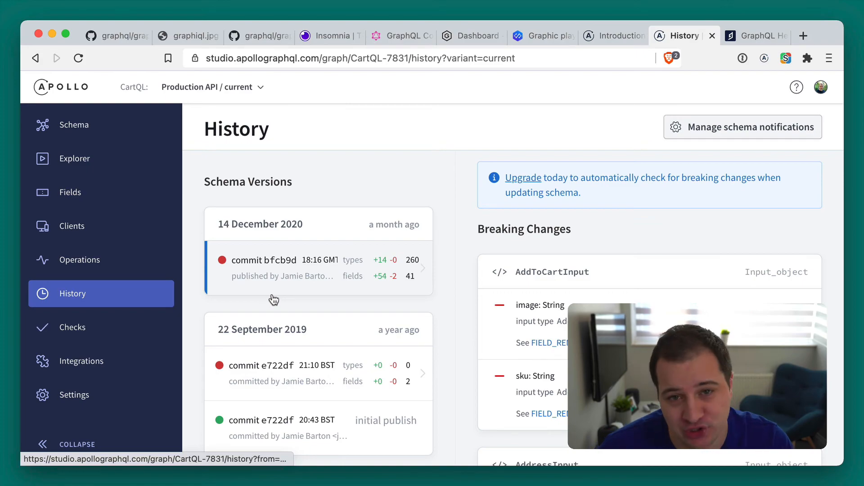
{"action": "left_click", "coordinate": [755, 36]}
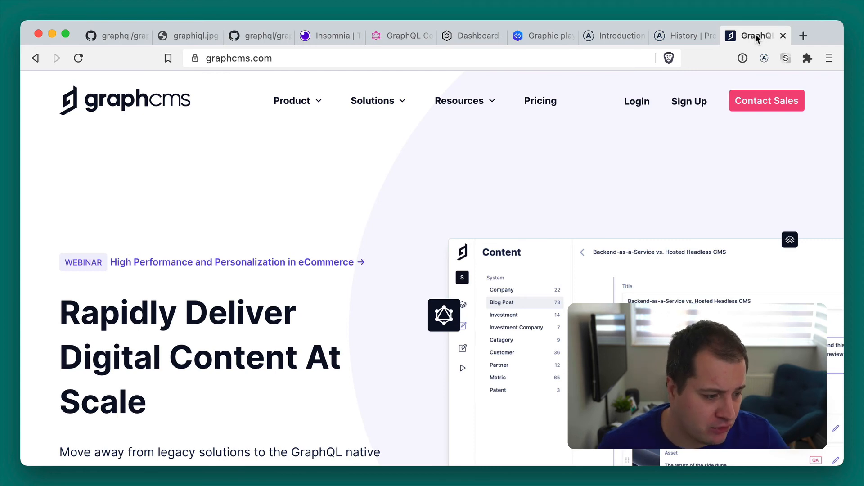
{"action": "mouse_move", "coordinate": [531, 228]}
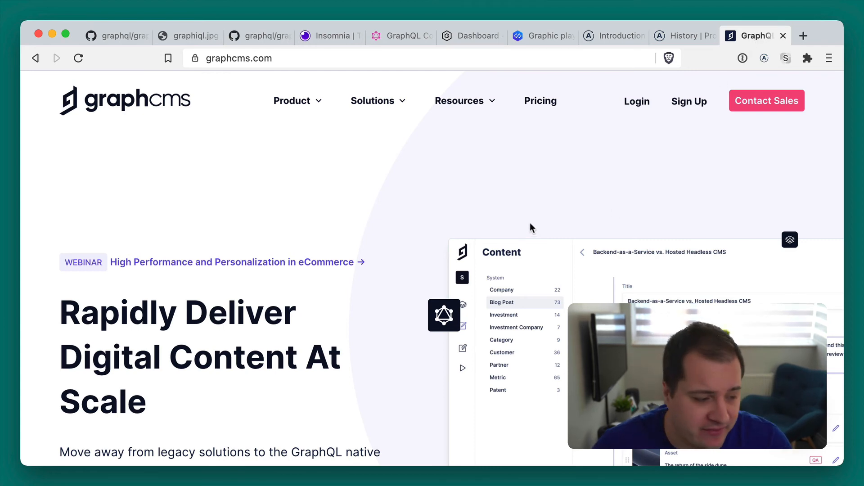
{"action": "mouse_move", "coordinate": [384, 173]}
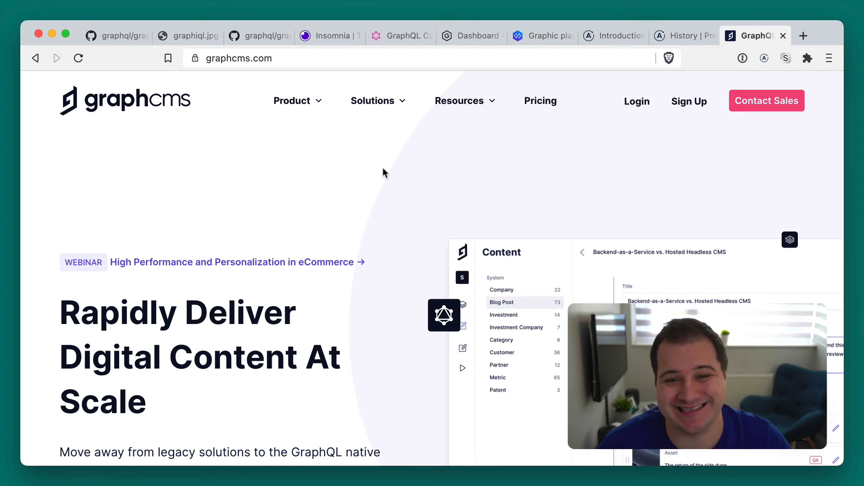
{"action": "scroll", "scroll_direction": "down", "scroll_amount": 3}
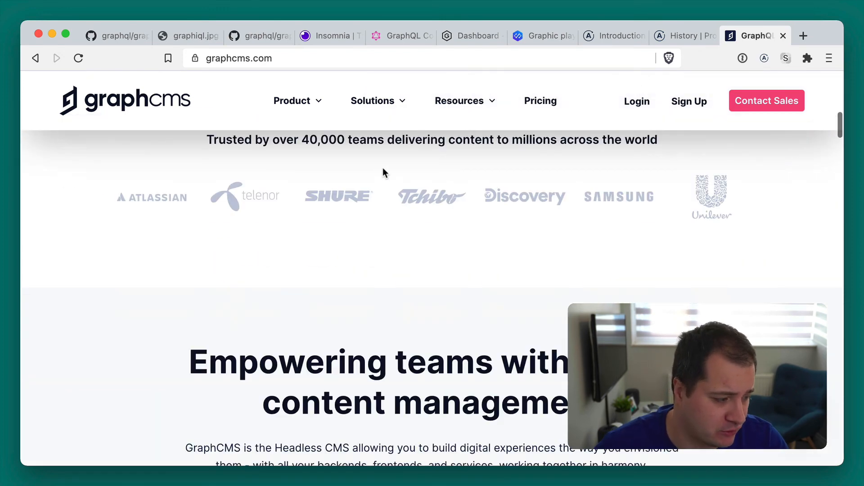
{"action": "scroll", "scroll_direction": "down", "scroll_amount": 3}
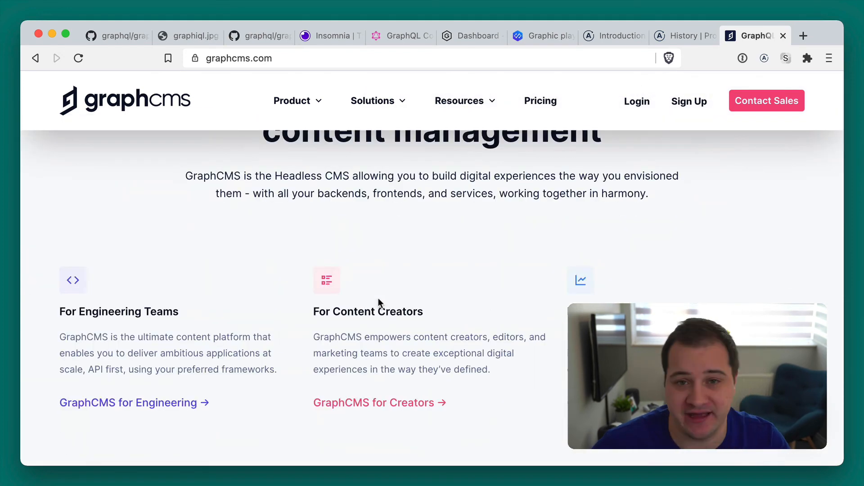